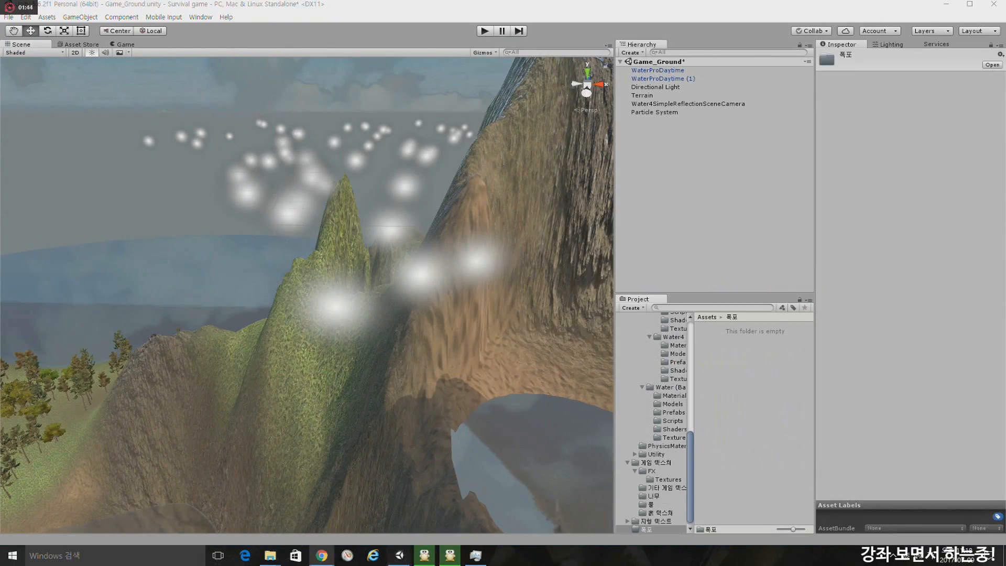
Select the WaterEffect particle system under Waterfall to edit its Start Speed.
click(654, 112)
text(18)
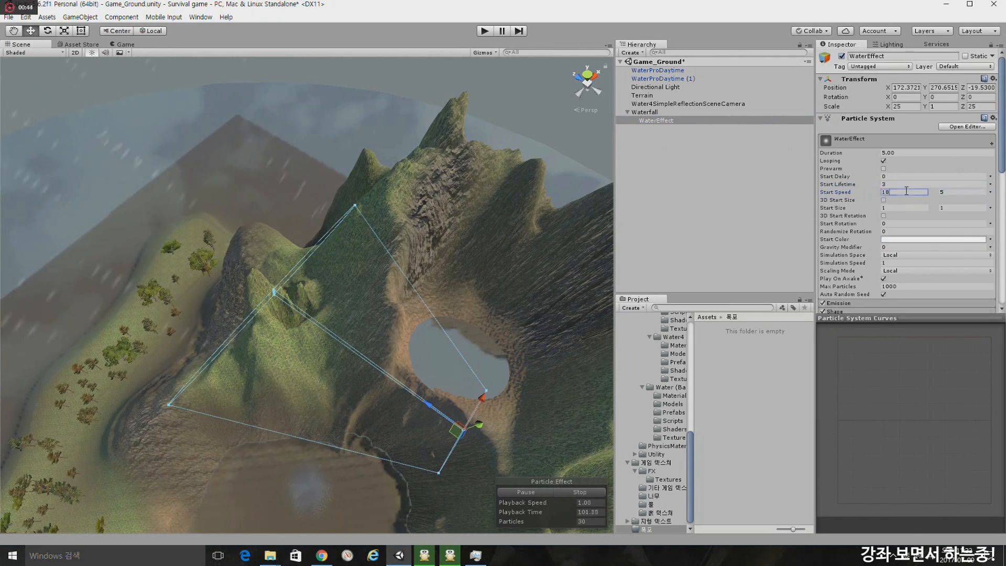
Apply the Water material to WaterEffect and open its Color over Lifetime gradient.
click(662, 78)
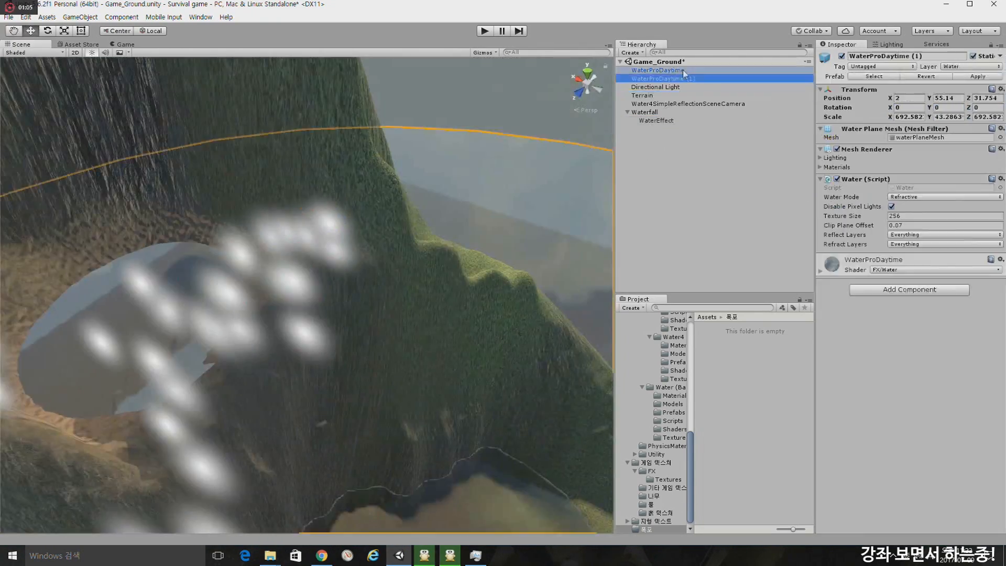
click(657, 120)
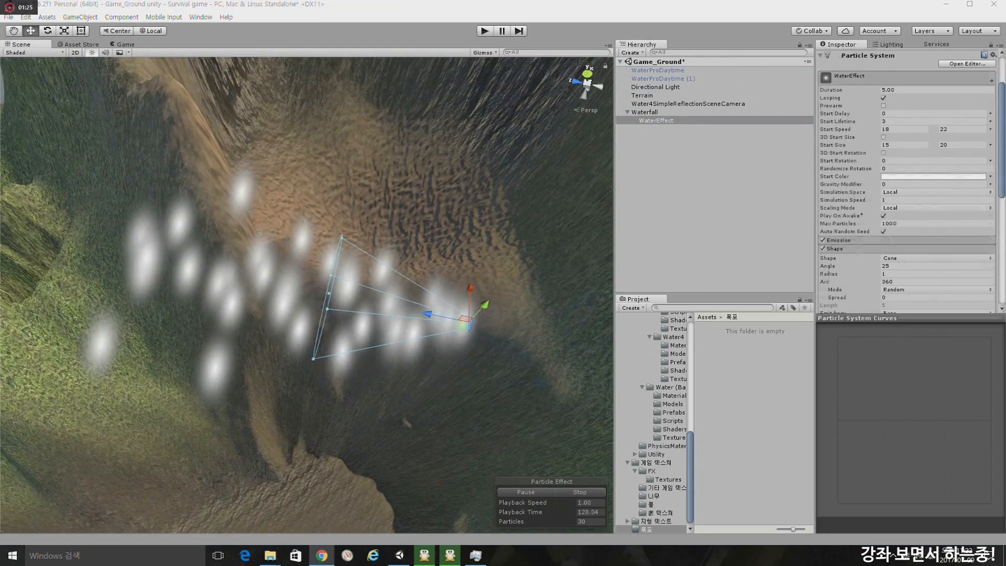
click(717, 343)
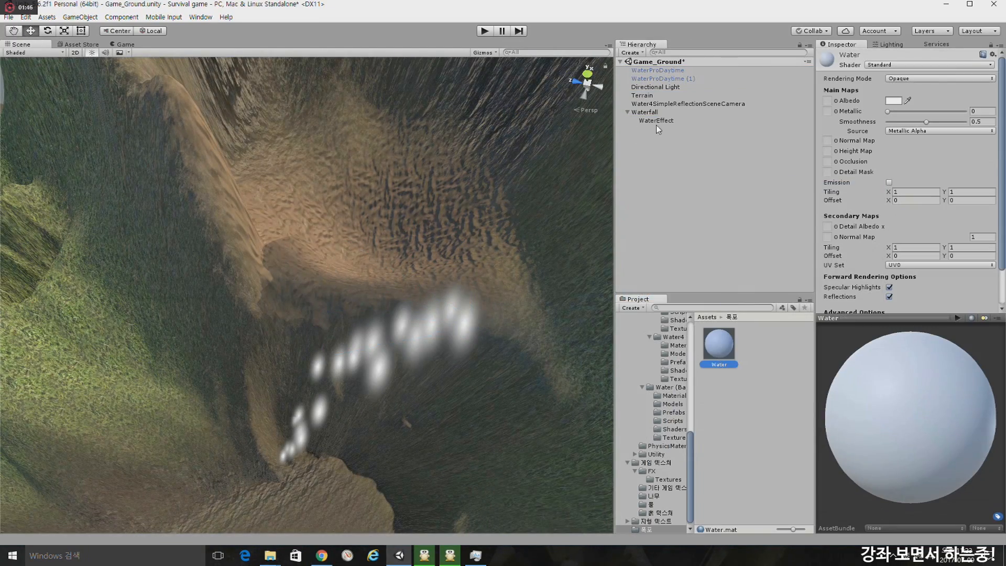
click(724, 489)
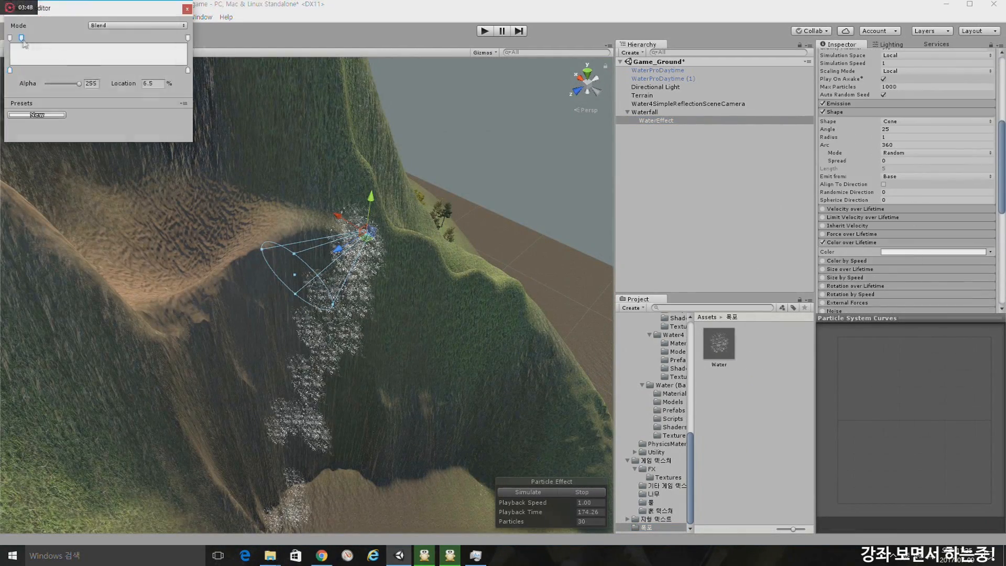
Fade the water in early via alpha keys, shape the falling column, and duplicate WaterEffect.
drag(22, 42, 115, 42)
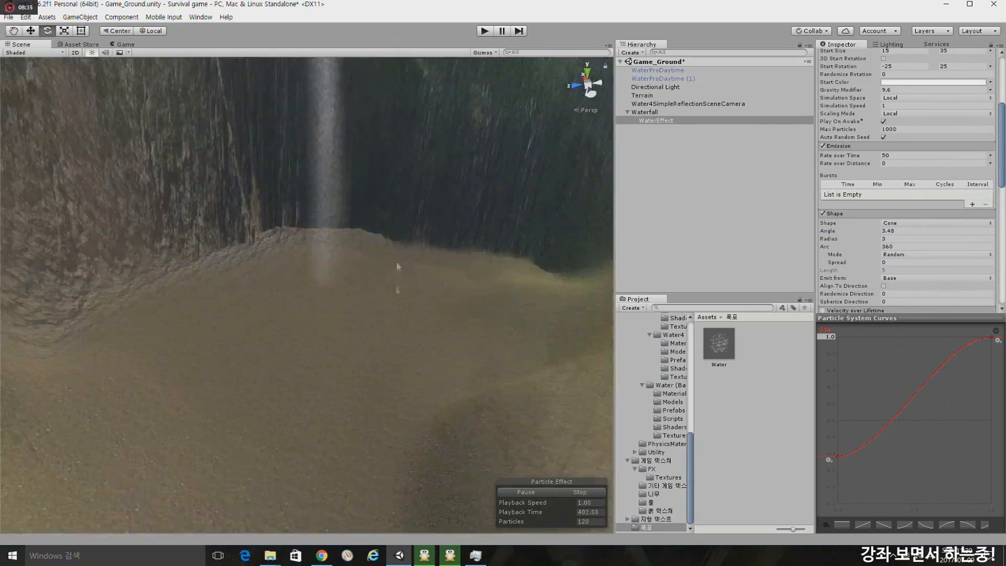
click(653, 120)
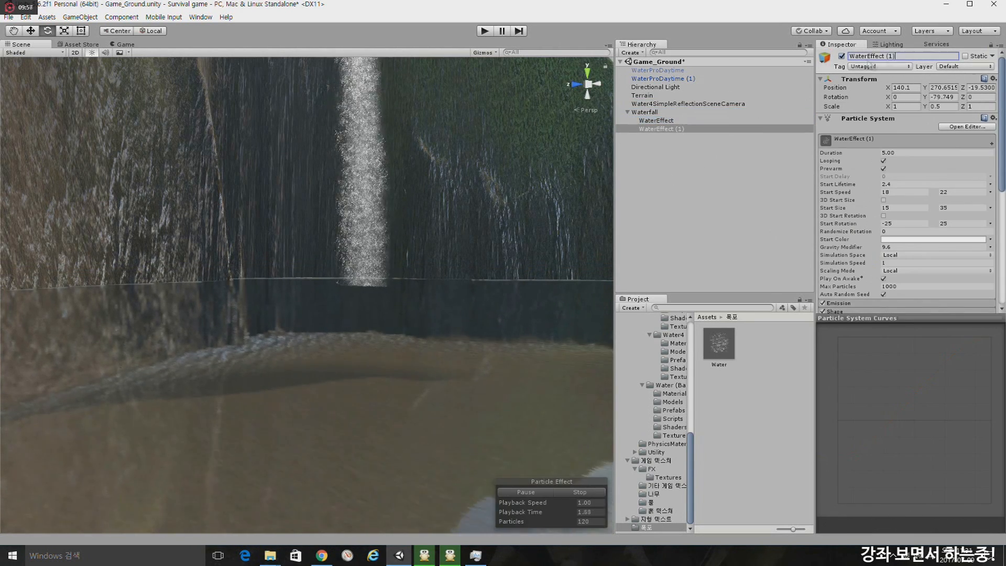
Rename the copy WaterDust, give it a cloud-textured material, and soften its speed, size and gravity.
right_click(757, 365)
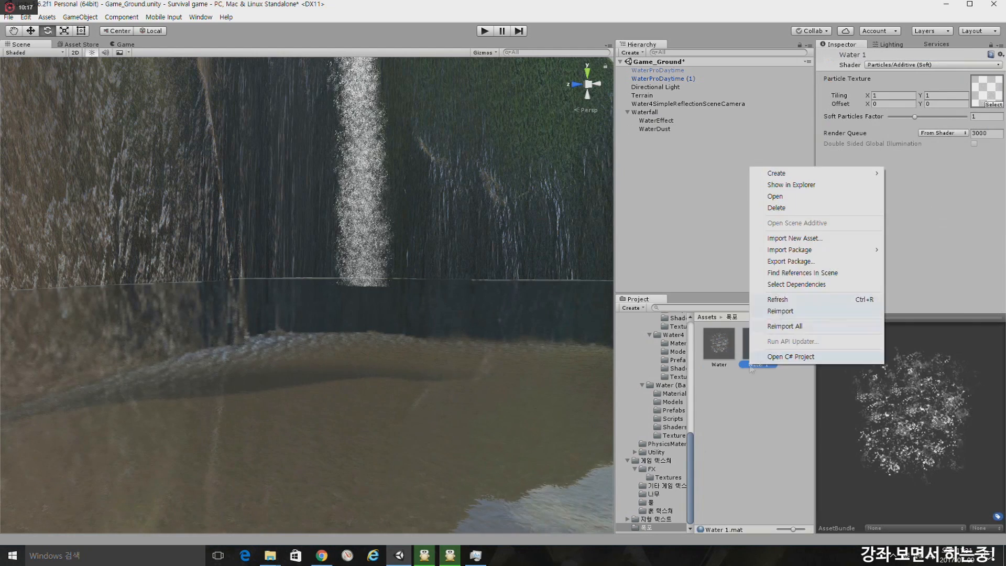
click(790, 185)
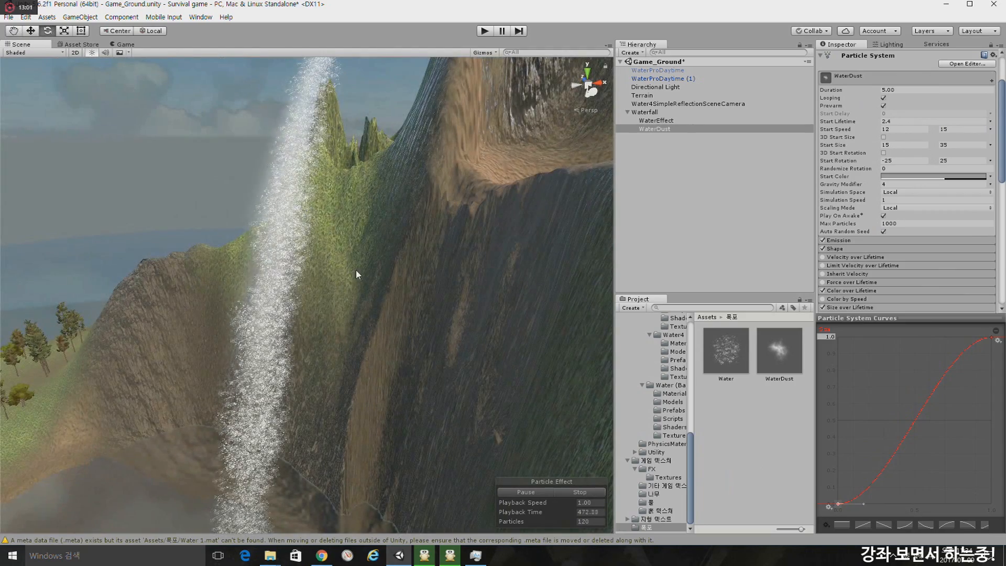
click(654, 128)
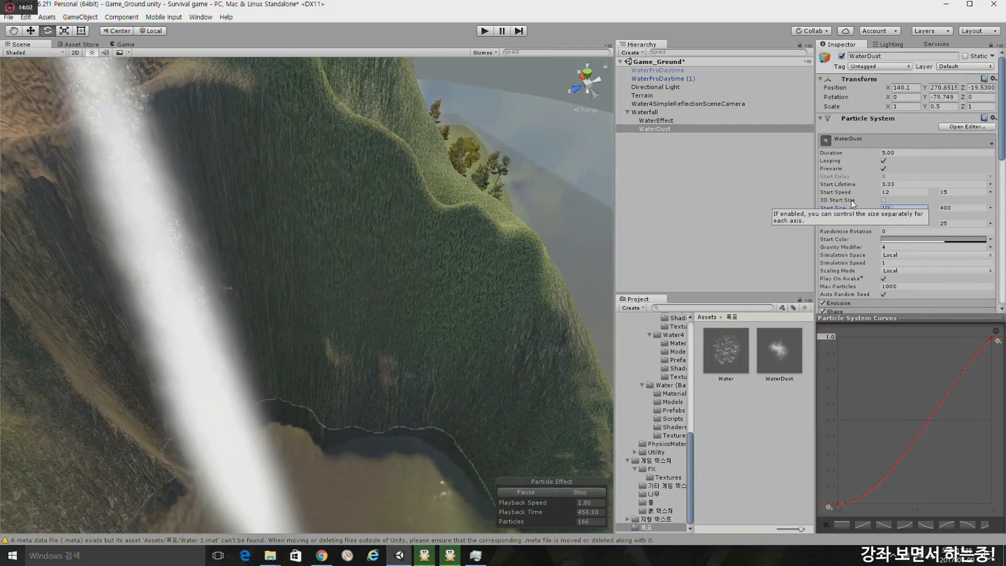
Duplicate WaterEffect and WaterDust into a second stream and add a base Particle System.
click(655, 120)
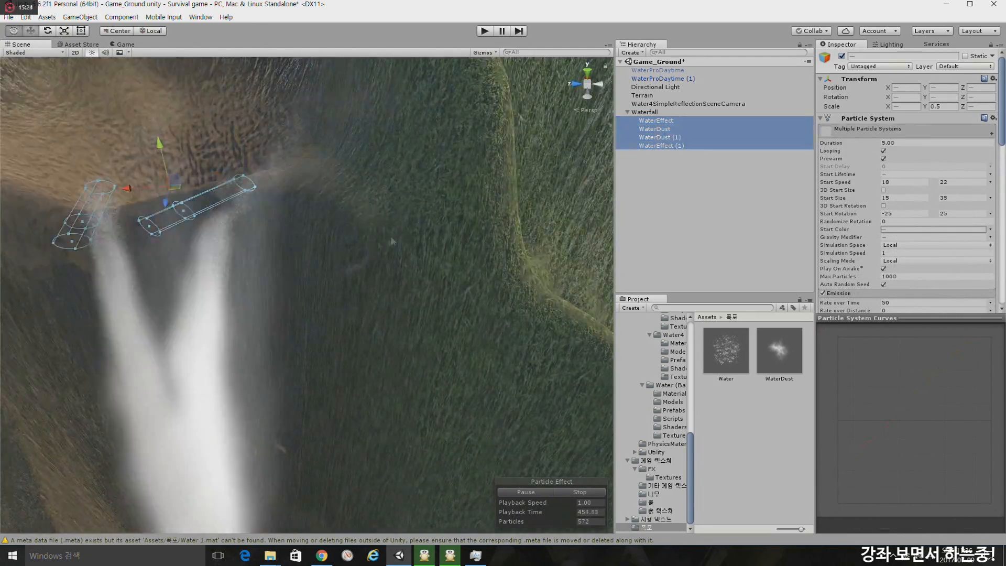
click(643, 111)
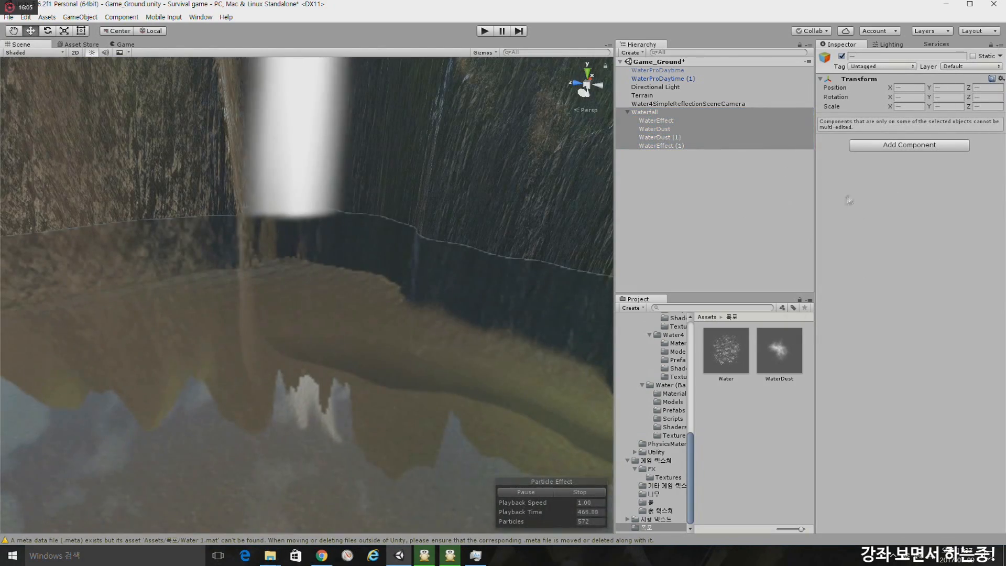
click(660, 154)
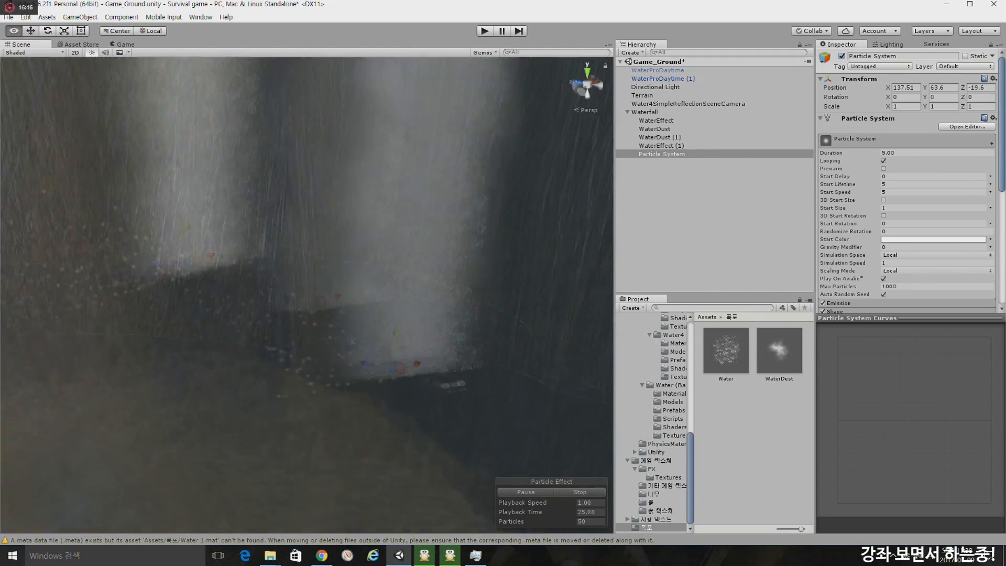
Set the base emitter's lifetime, speed and size, switch its shape to Circle, and duplicate twice.
click(659, 154)
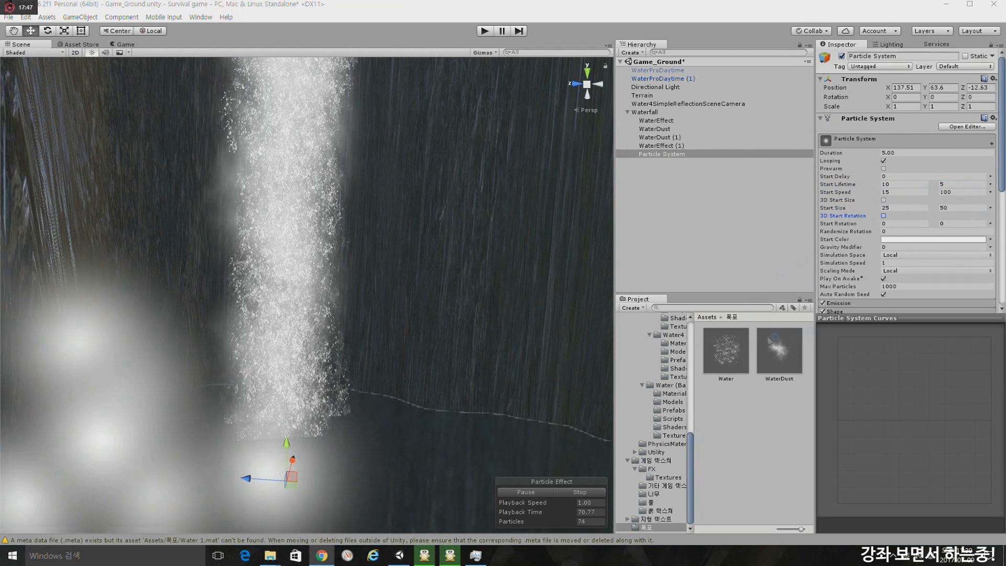
click(937, 195)
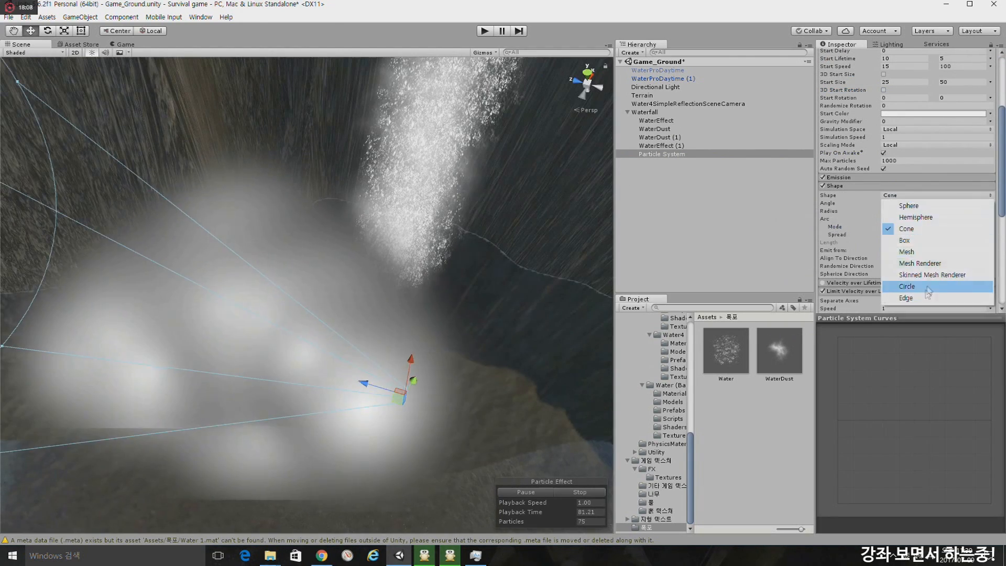
click(905, 286)
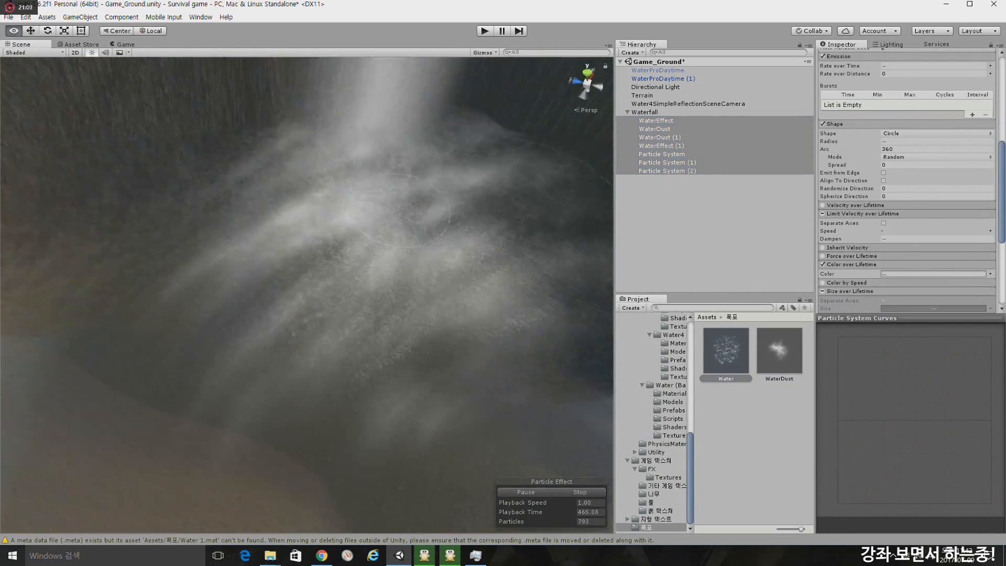
Add another splash emitter with Start Rotation randomized between -180 and 180.
click(661, 179)
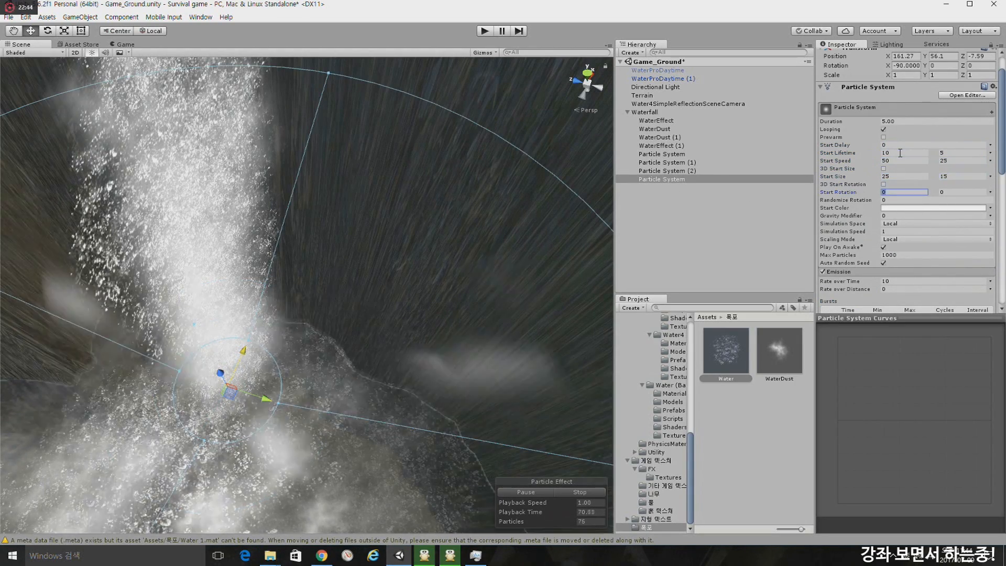
text(-180)
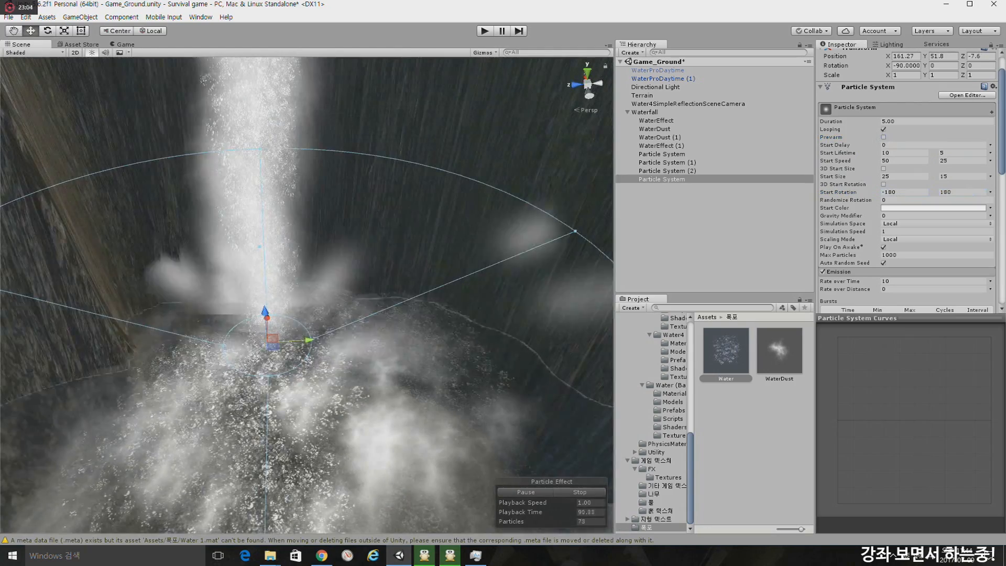